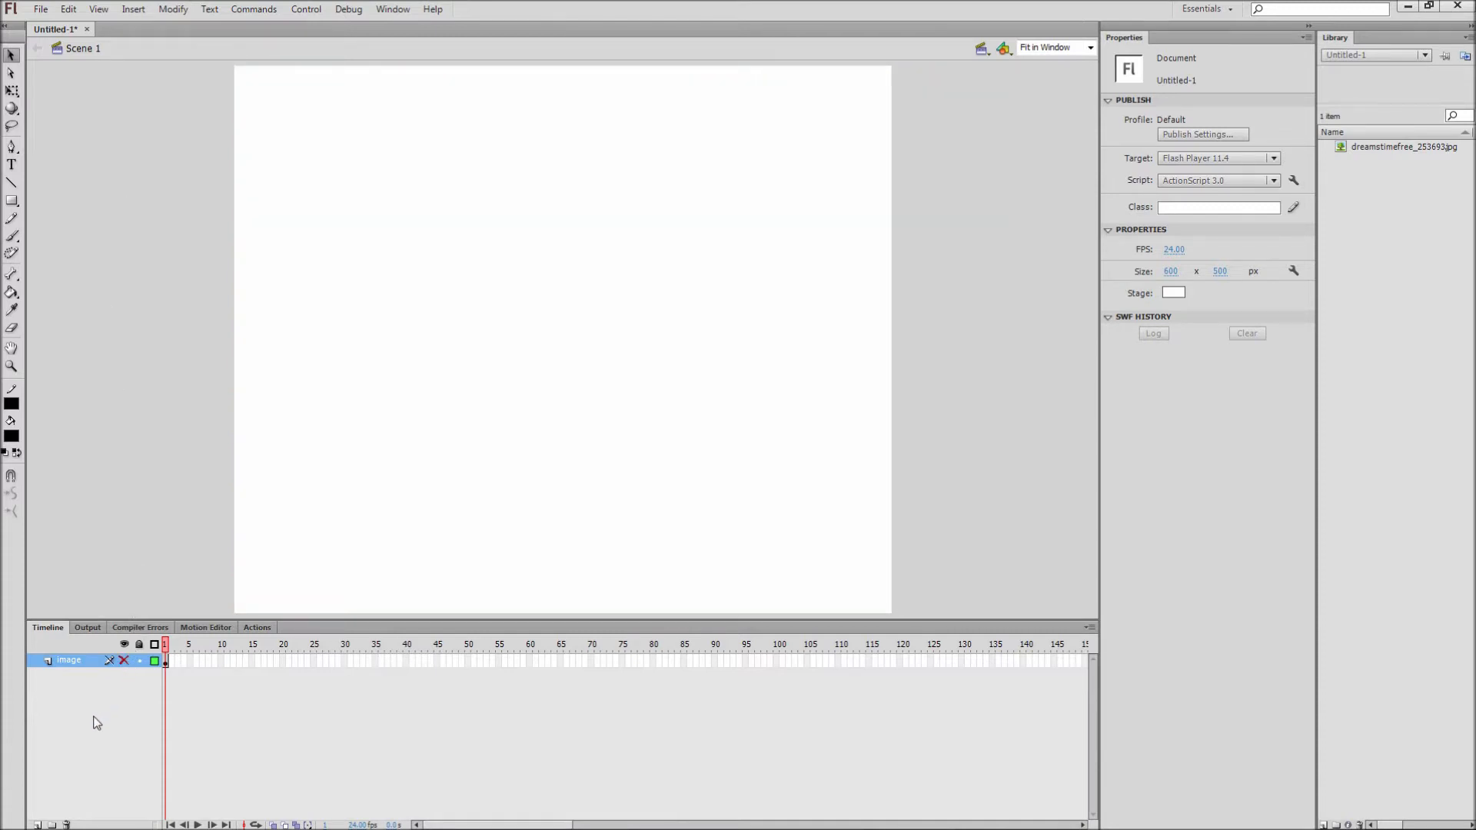
mouse_move(77, 761)
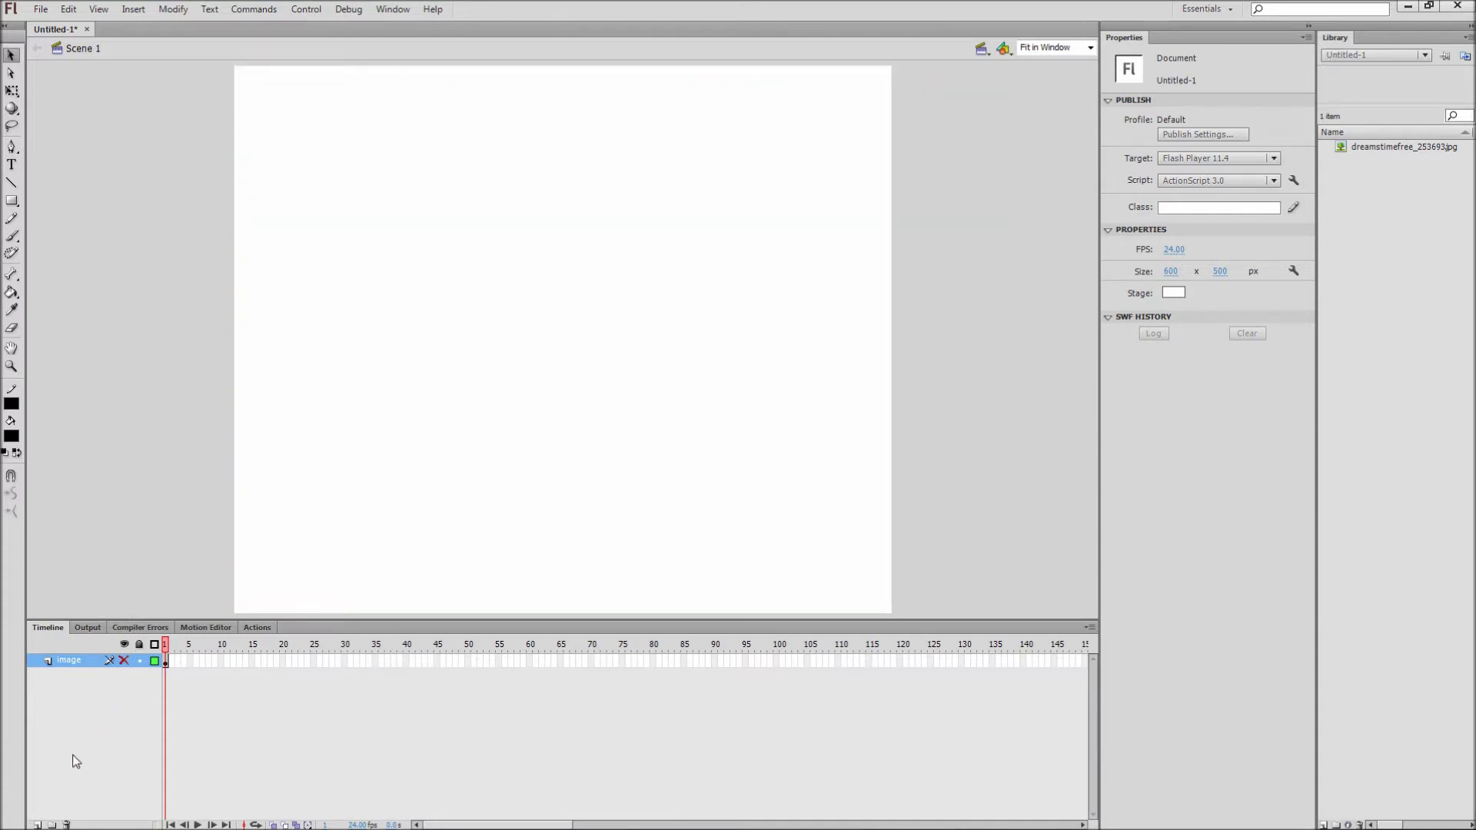
Step: Add a new layer above the image layer and rename it Mask Shape
left_click(37, 824)
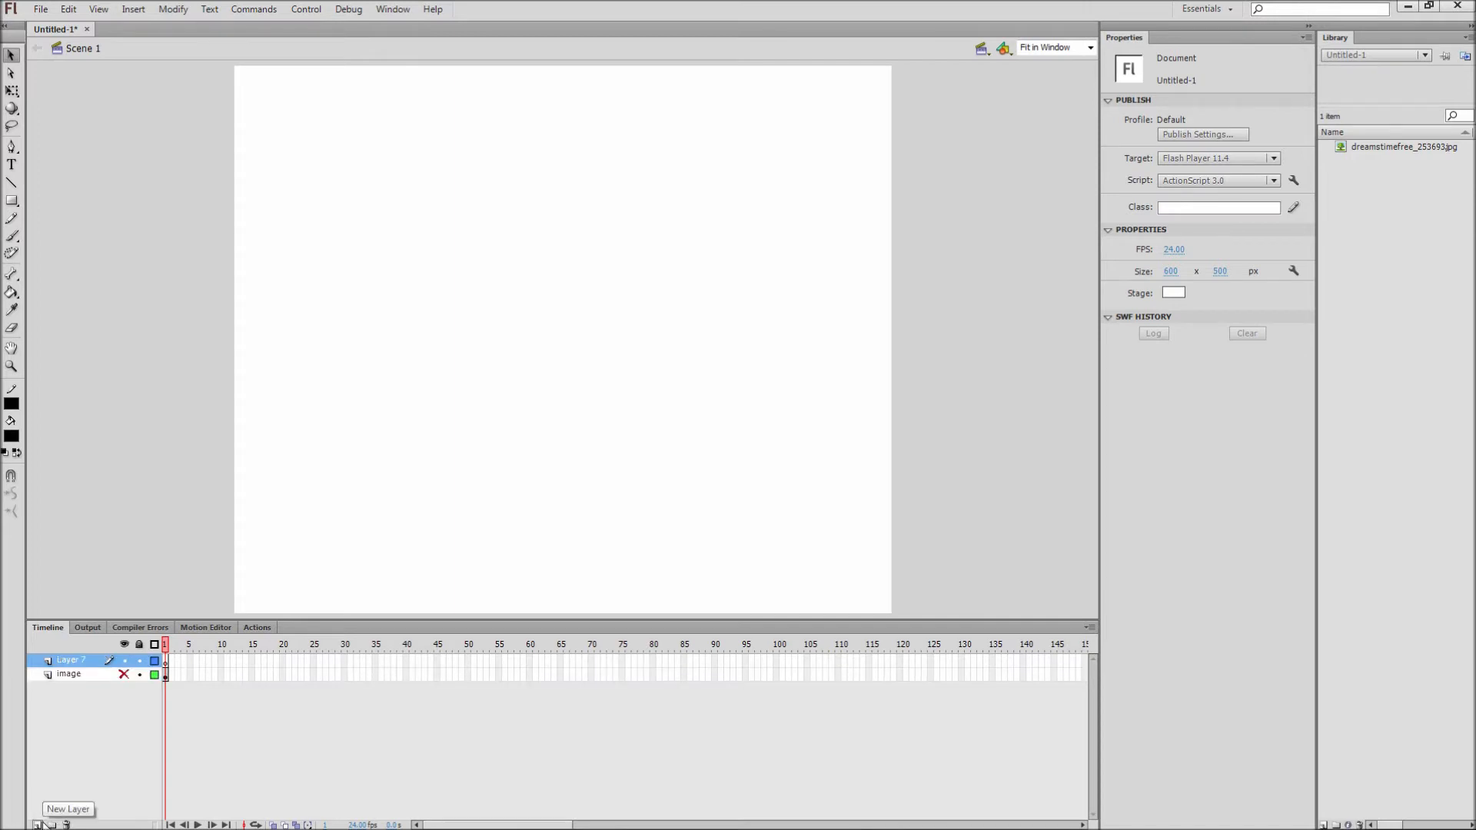
double_click(71, 659)
type("mask sha")
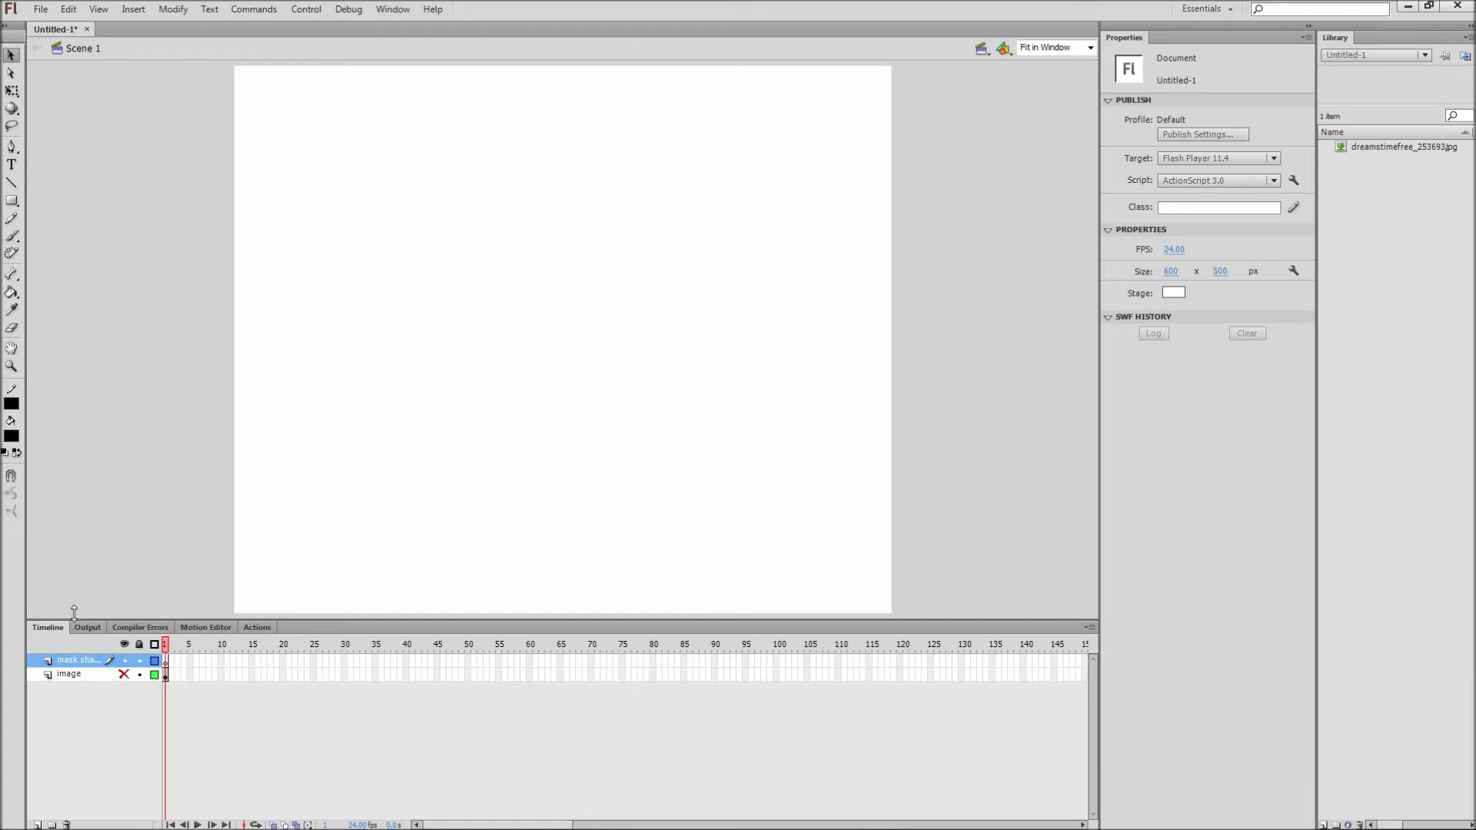
Step: Draw a black triangle over the photo and set its layer as a Mask for the image
left_click(13, 200)
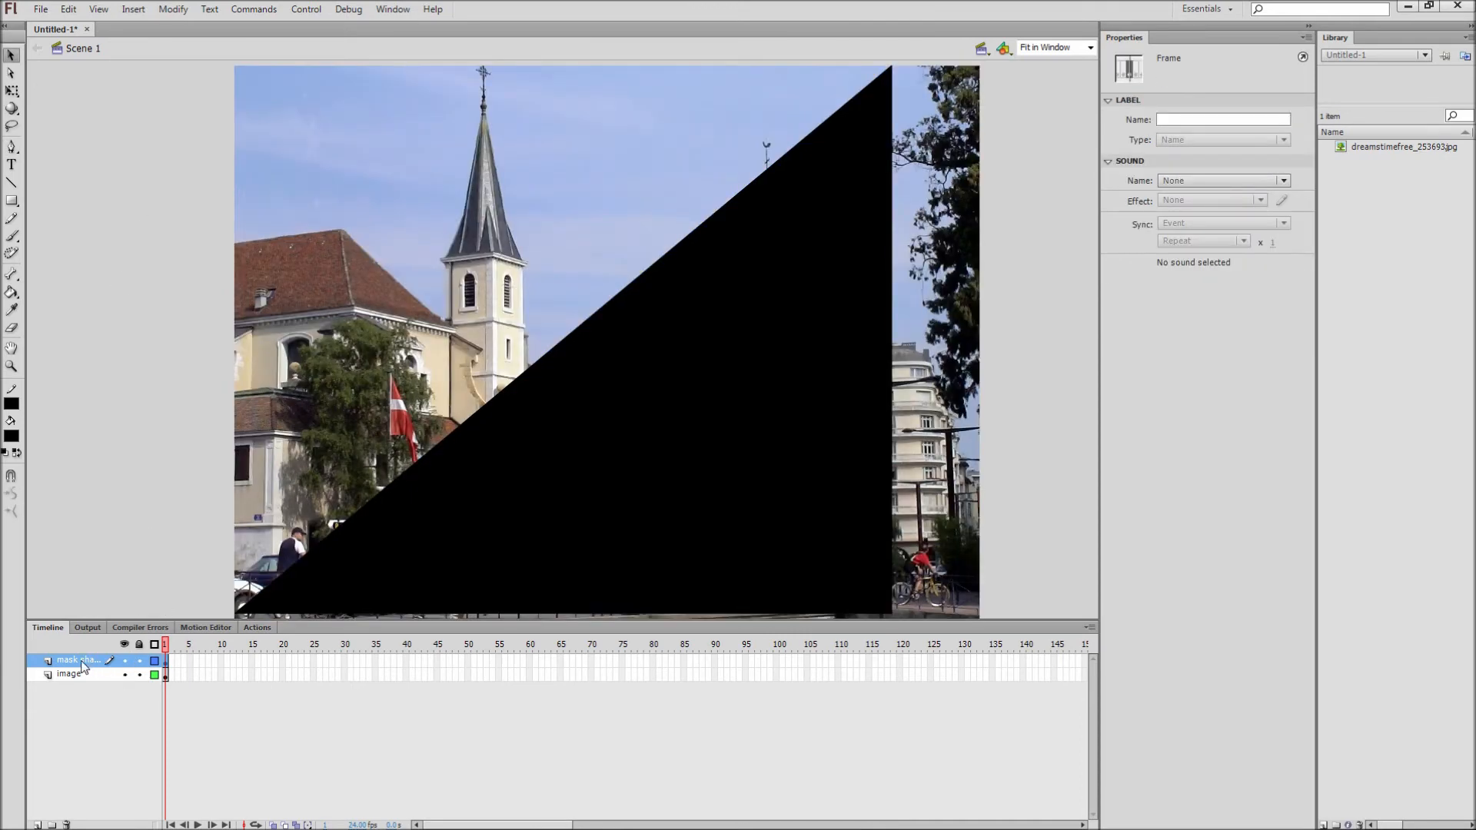
right_click(80, 660)
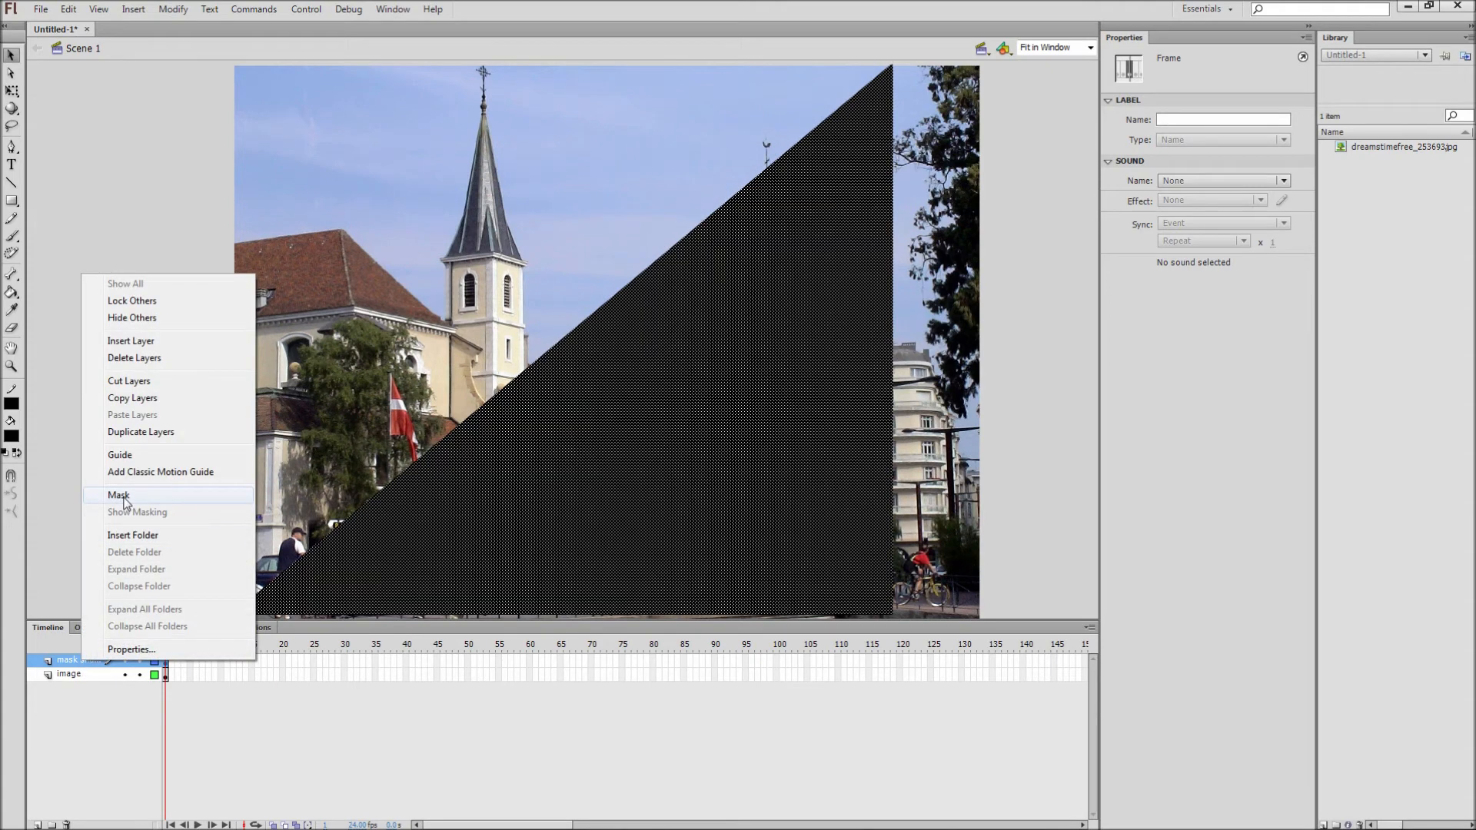
left_click(120, 495)
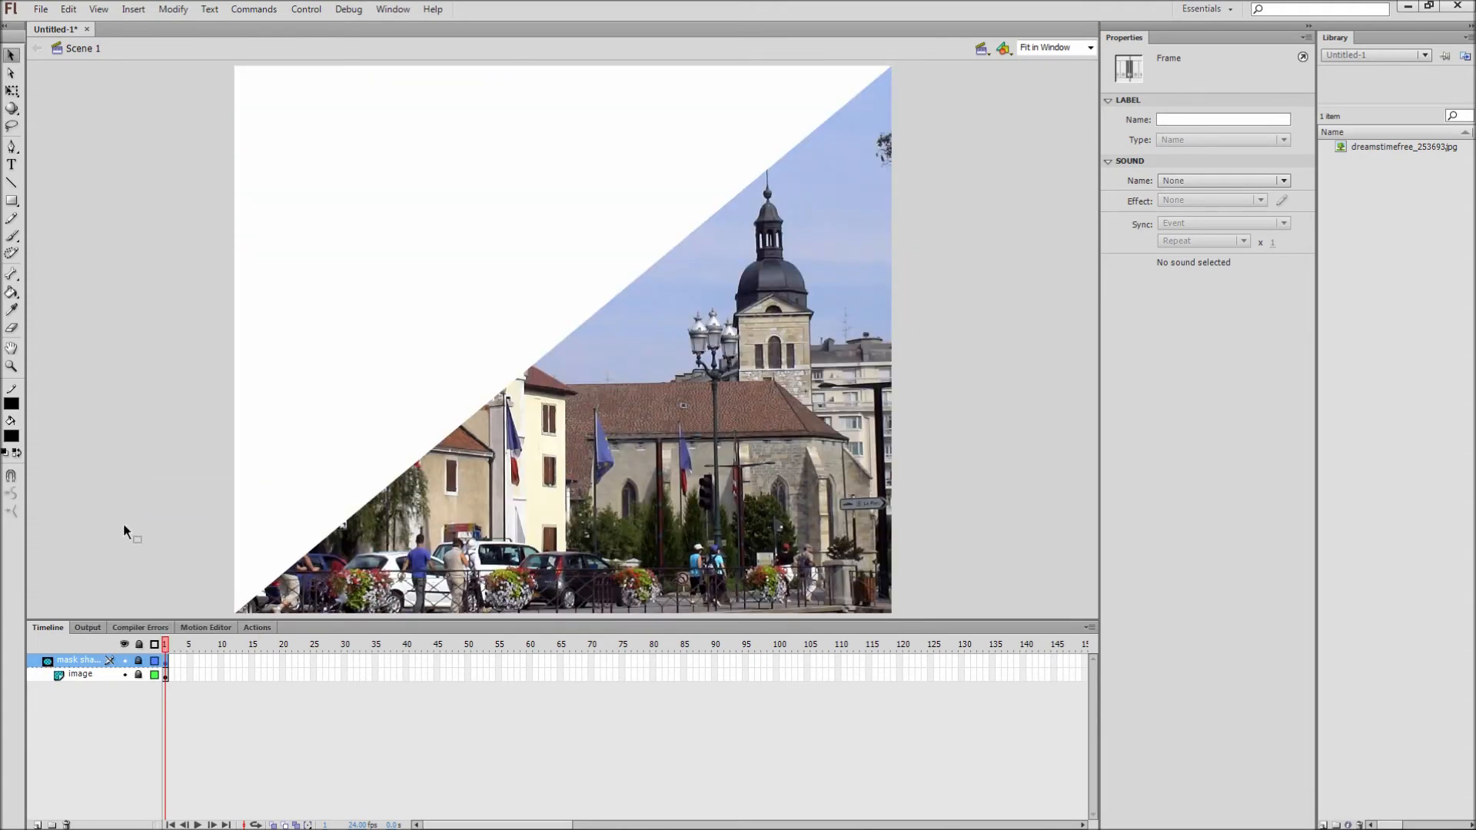